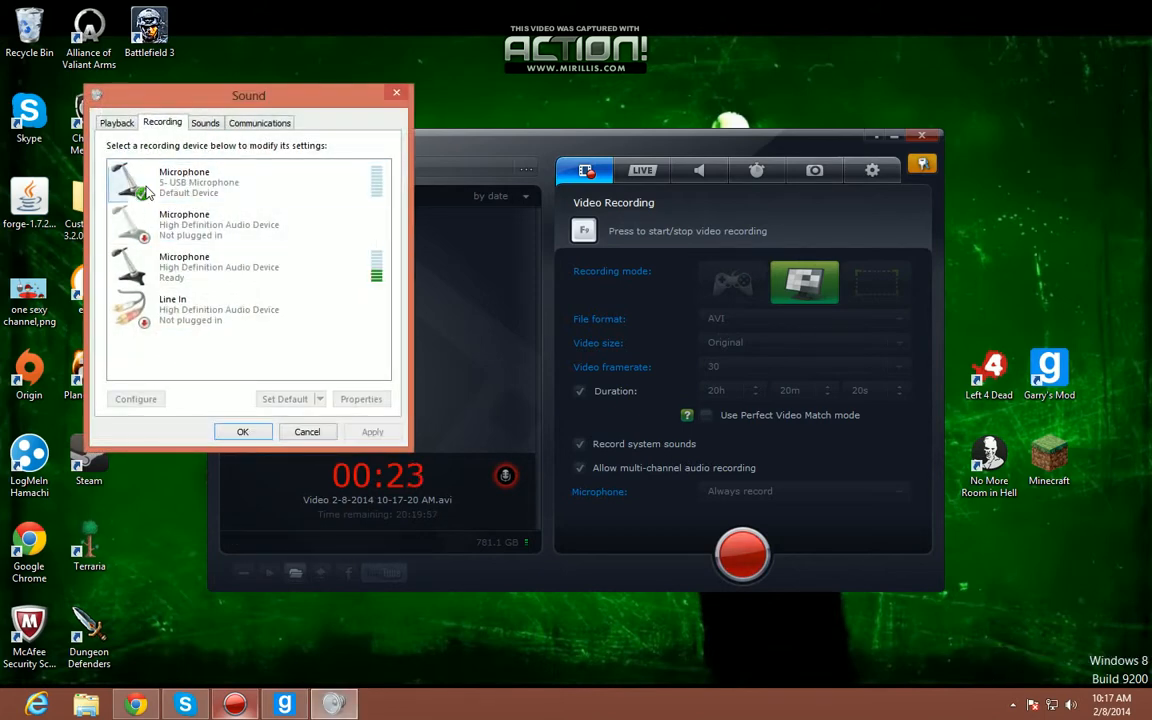
Review the USB Microphone's Properties and Listen options, then close the Sound dialog with OK.
click(360, 398)
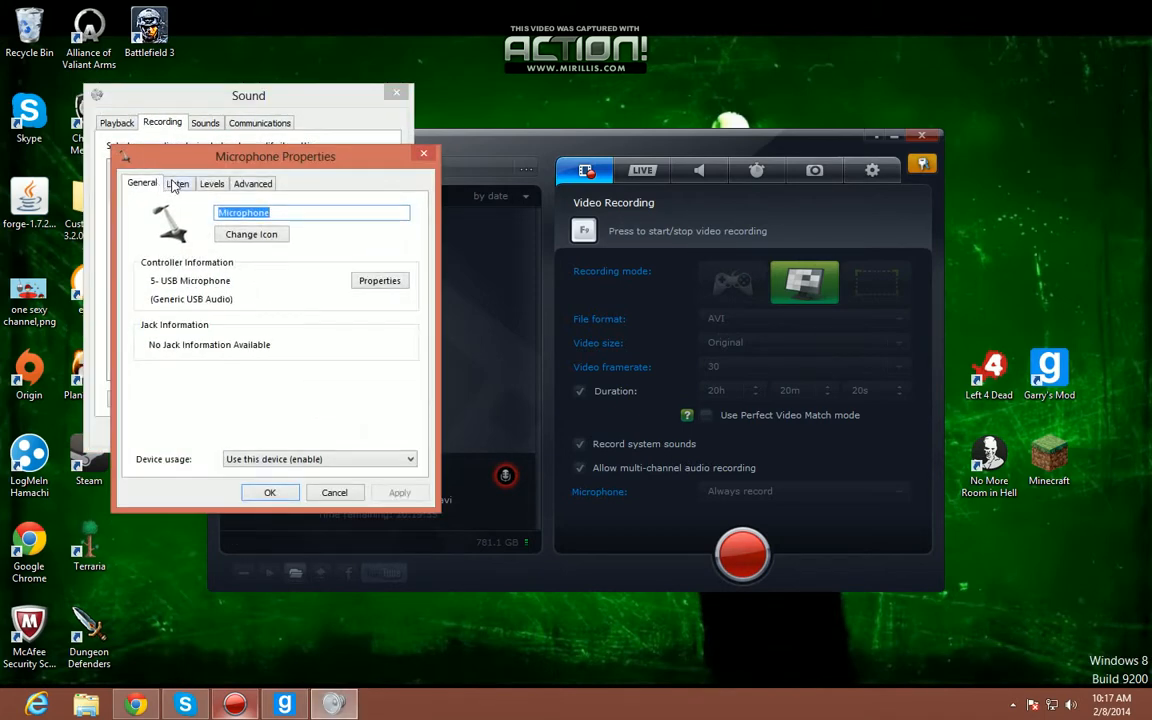
click(176, 184)
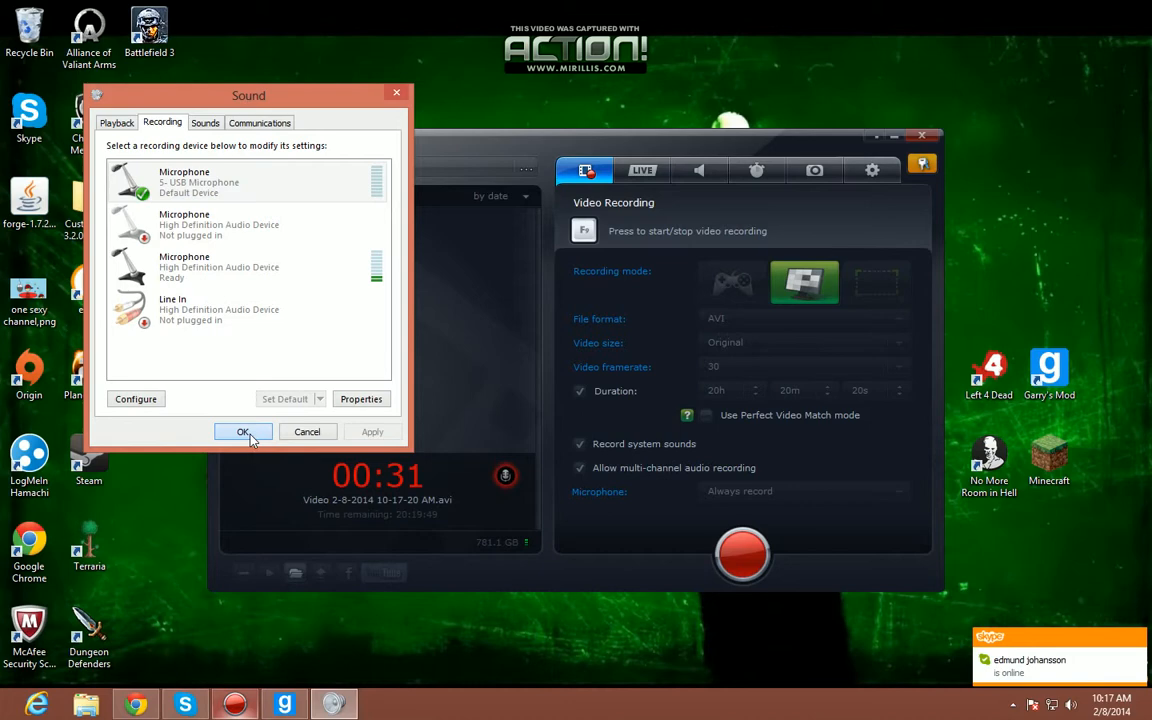
click(242, 432)
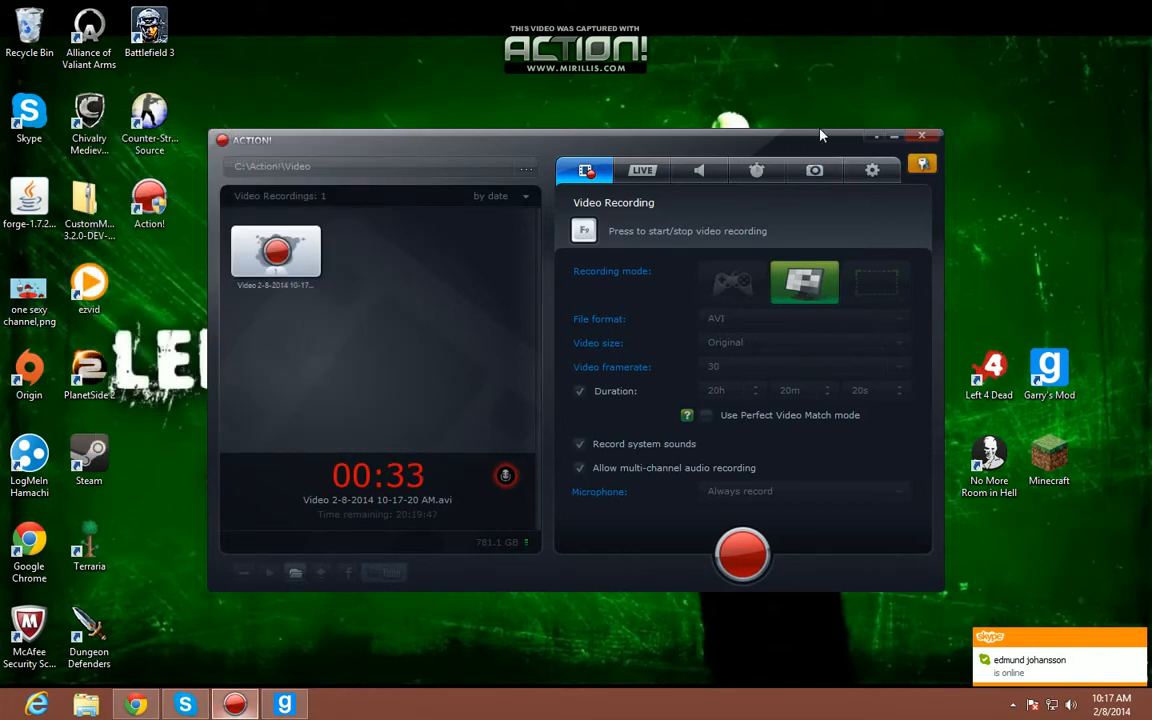
mouse_move(600, 244)
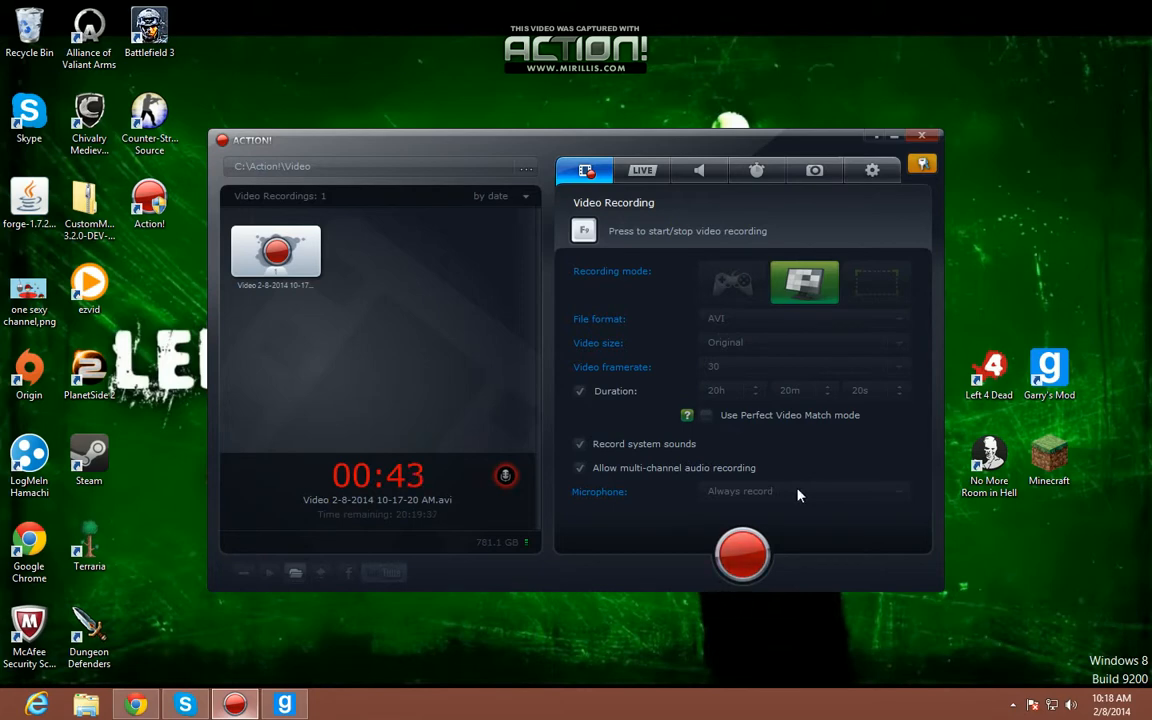
mouse_move(730, 504)
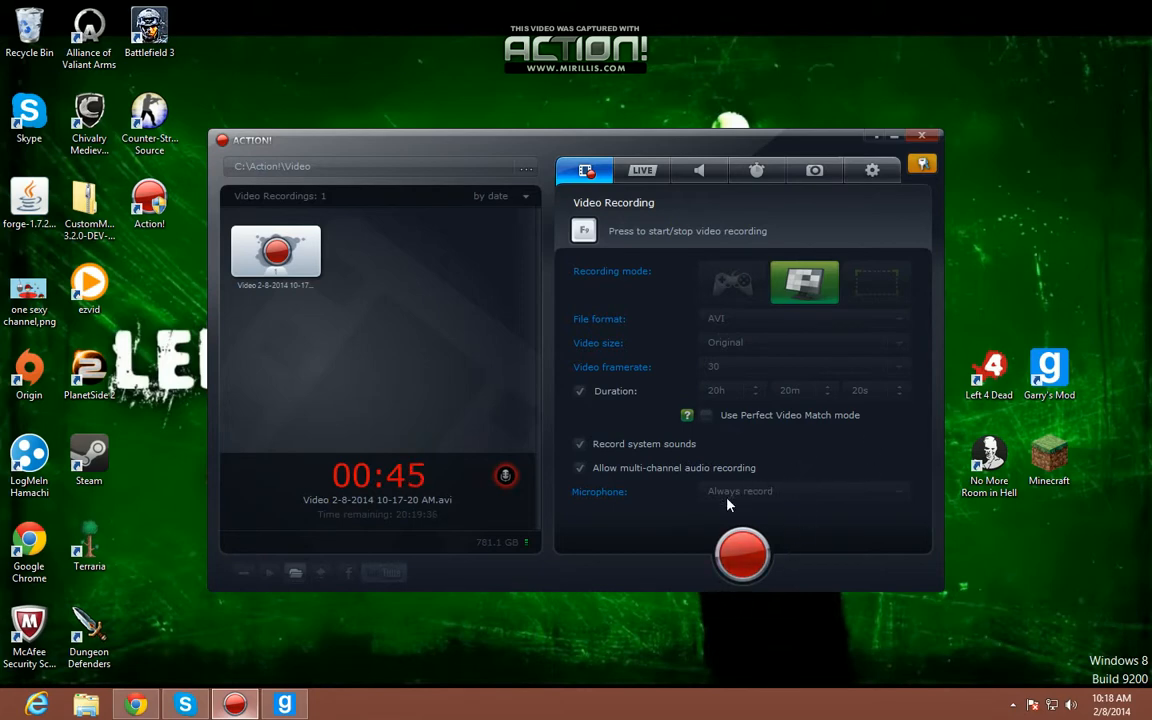
mouse_move(716, 500)
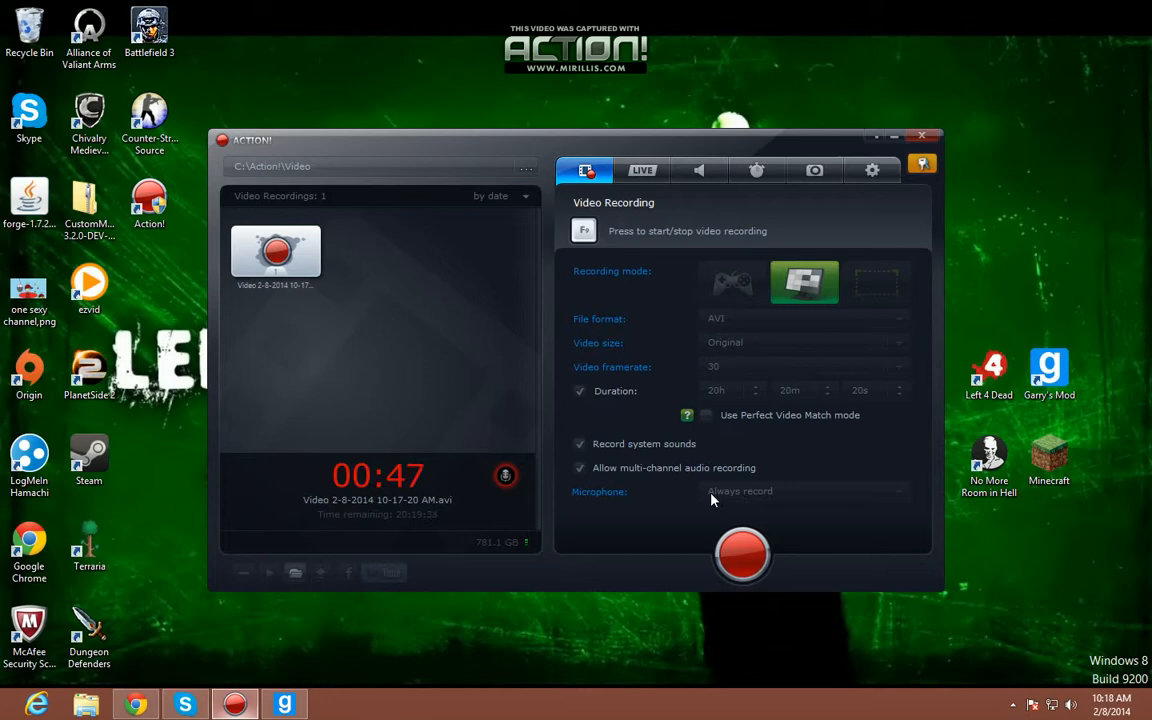
Check that the Microphone option reads Always record.
click(872, 170)
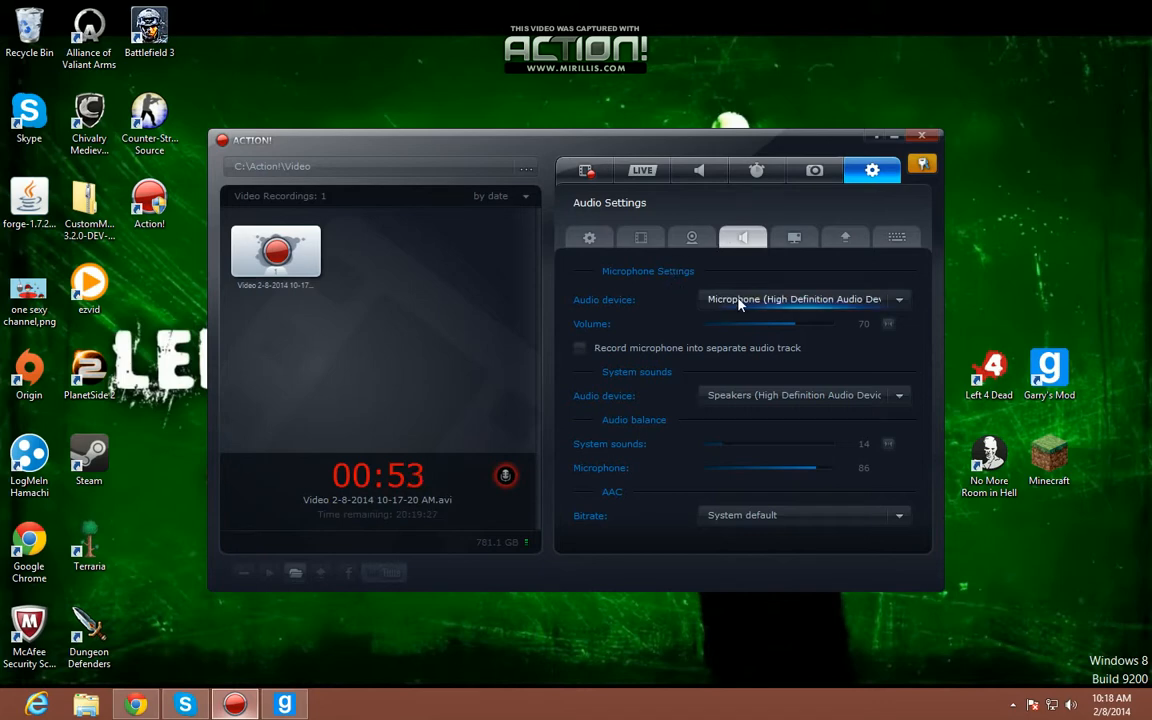
mouse_move(770, 312)
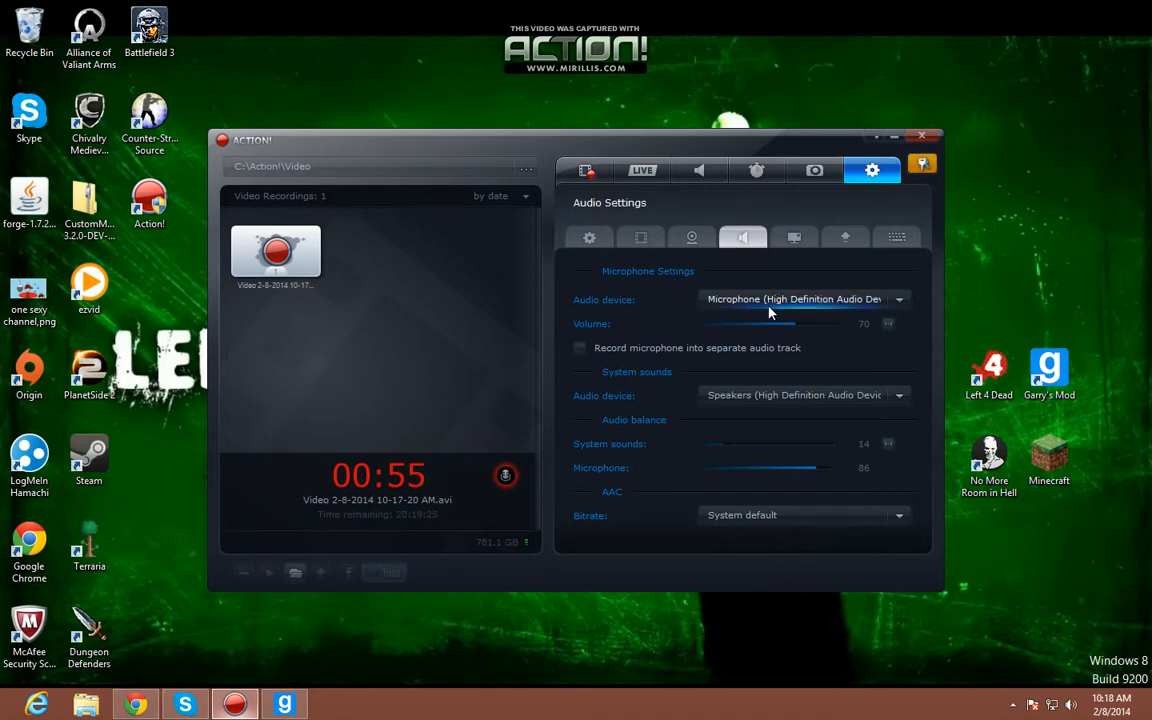
Keep High Definition Audio as the microphone device and Speakers as the system sound device.
click(898, 300)
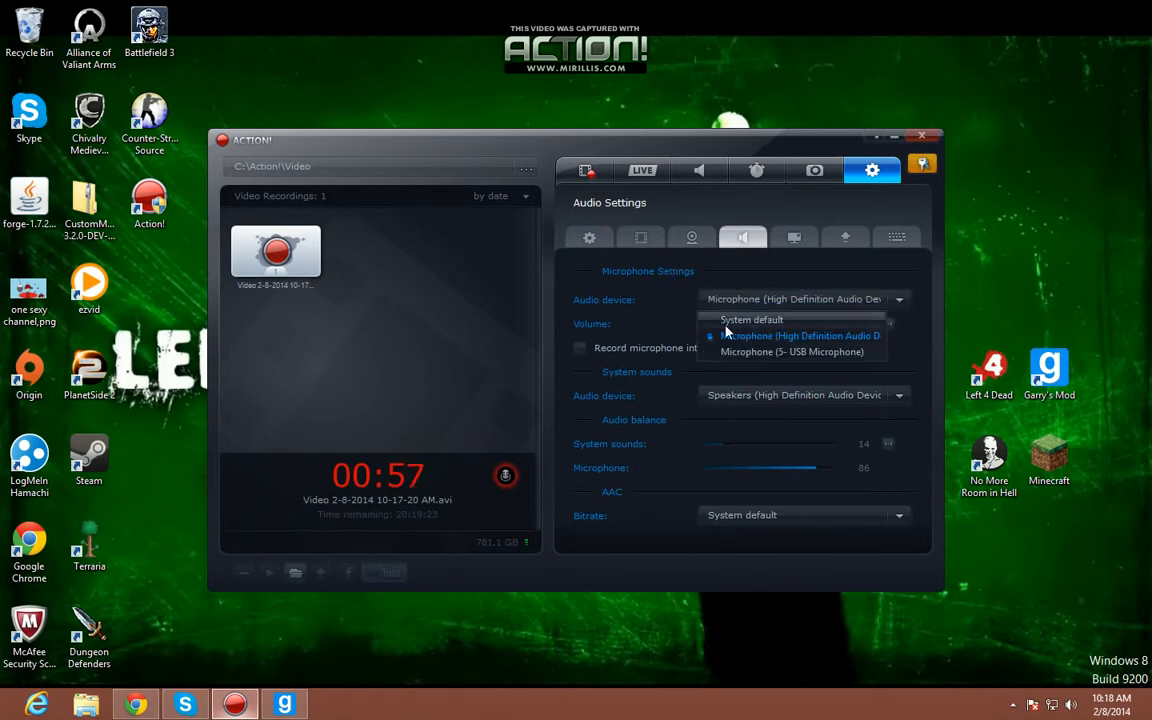
mouse_move(764, 362)
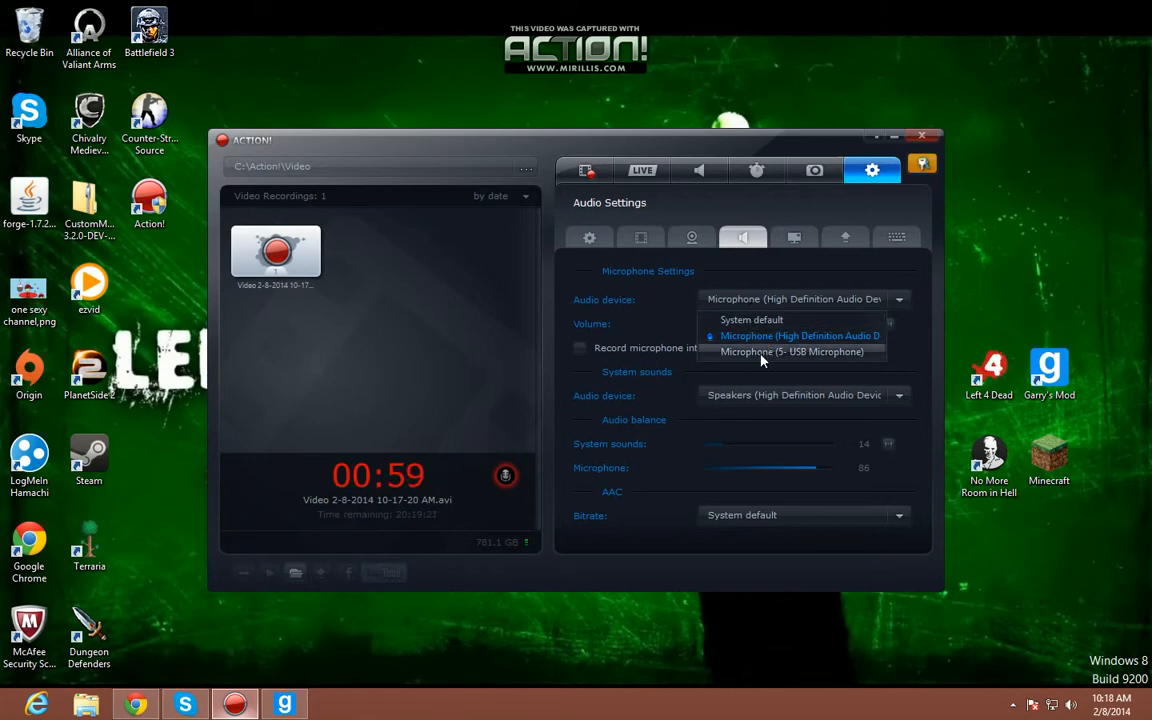
mouse_move(780, 336)
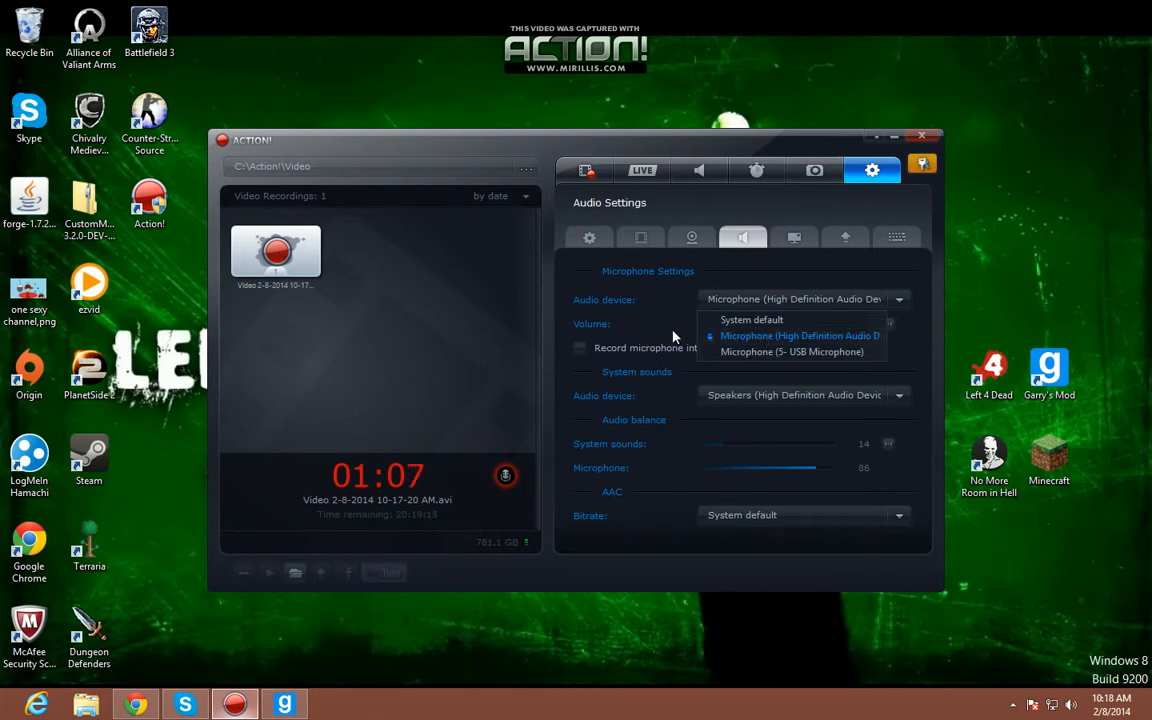
click(800, 336)
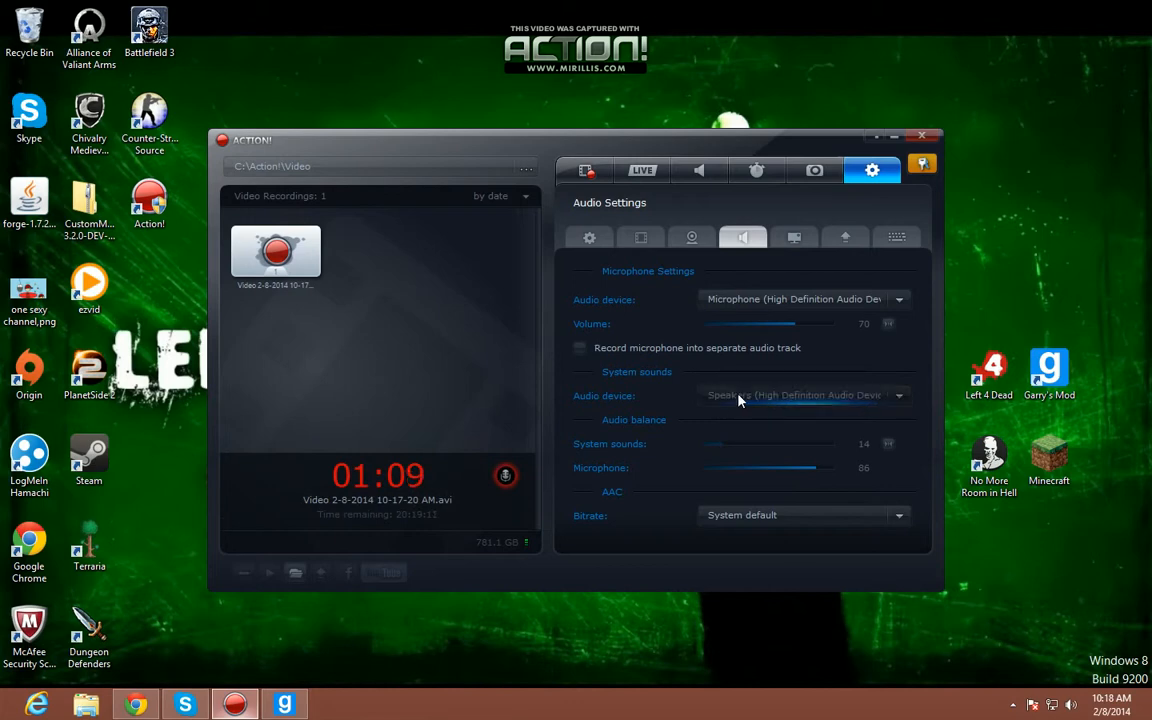
click(898, 396)
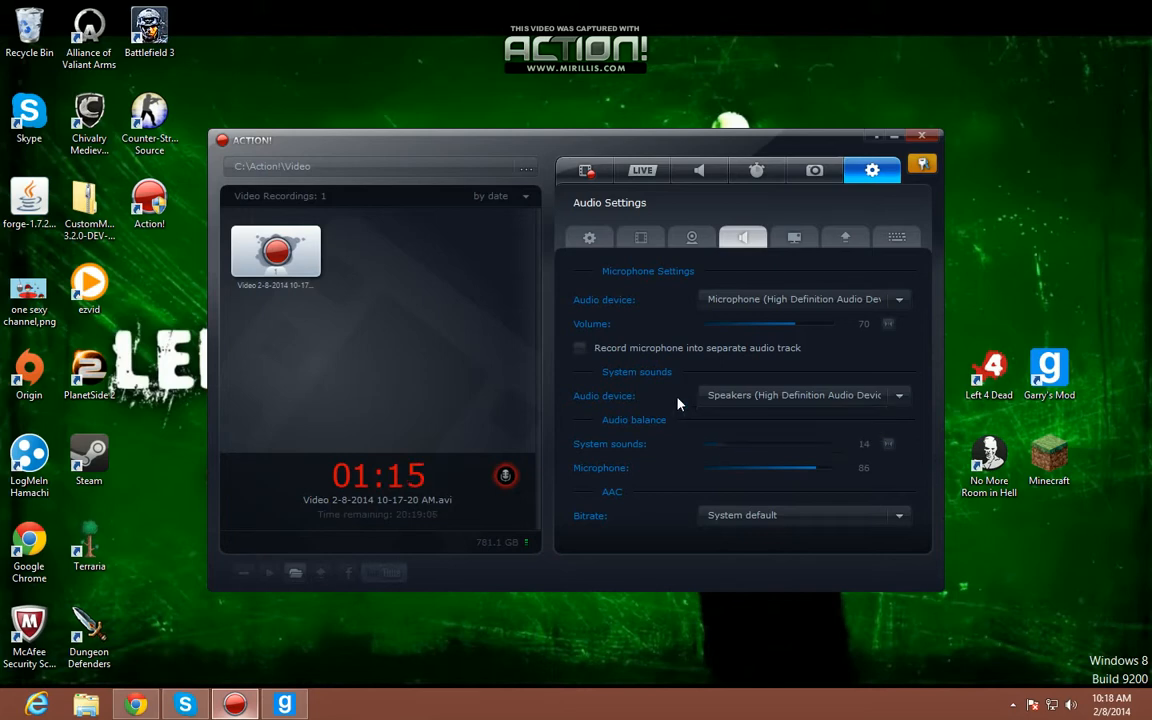
mouse_move(892, 136)
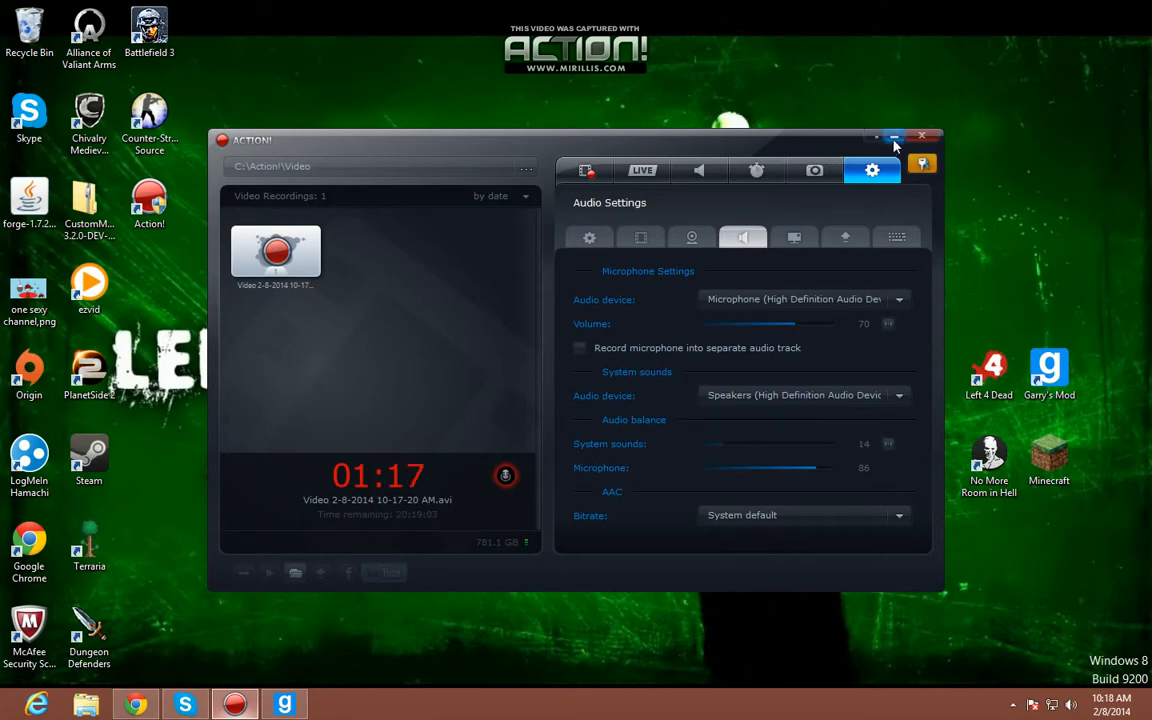
Switch through Audio recording back to Video recording, where Microphone shows Always record.
click(894, 136)
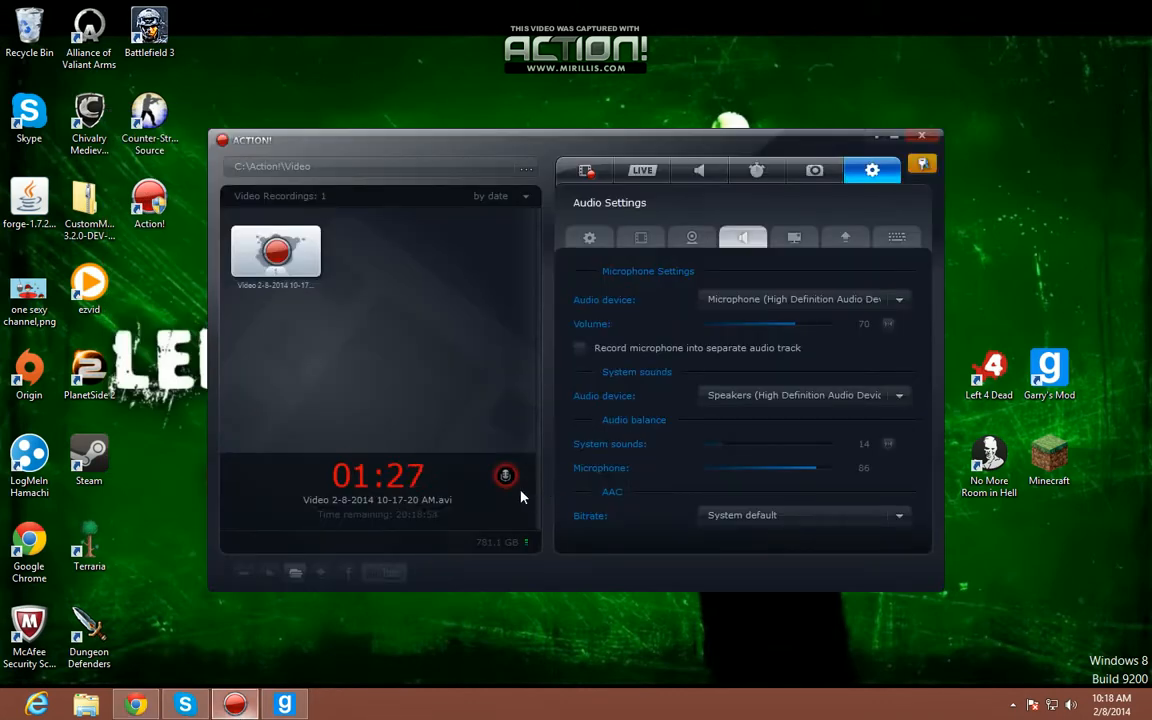
mouse_move(658, 184)
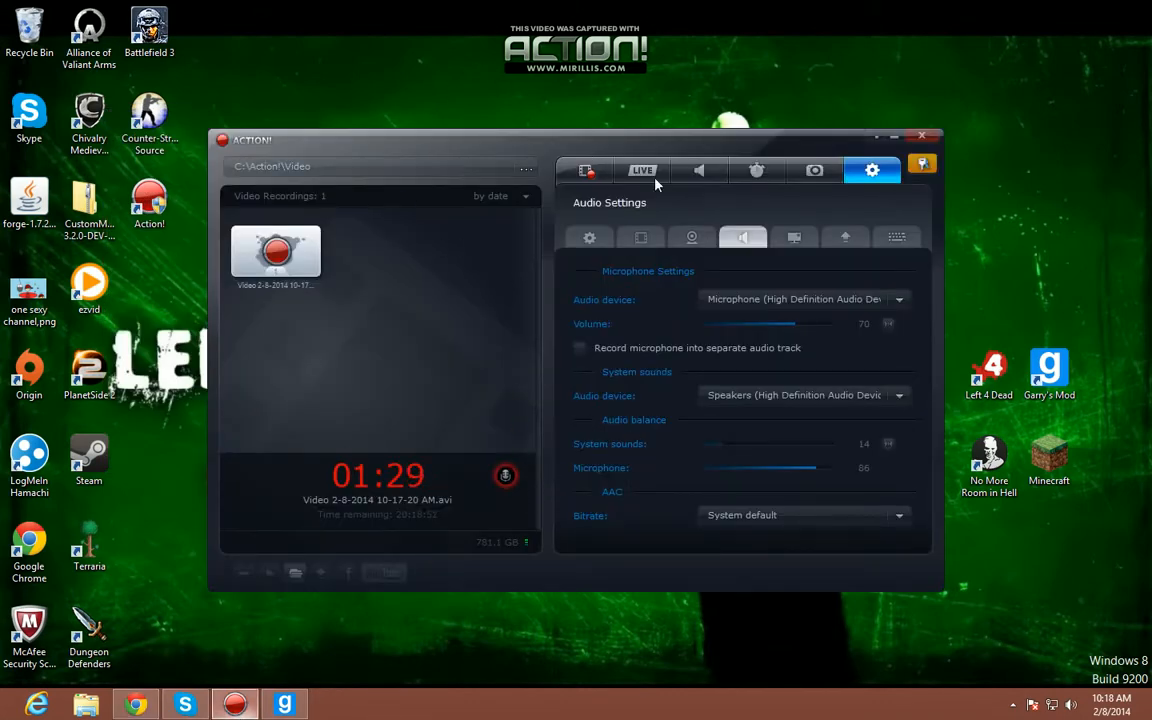
click(700, 168)
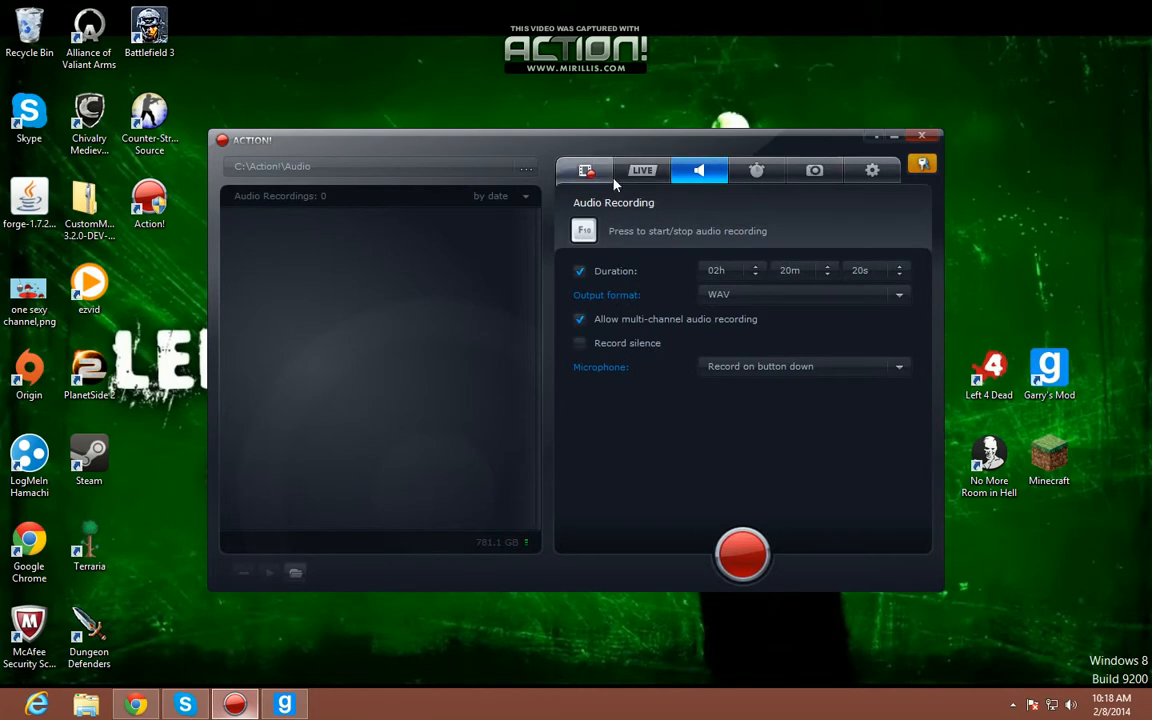
click(584, 168)
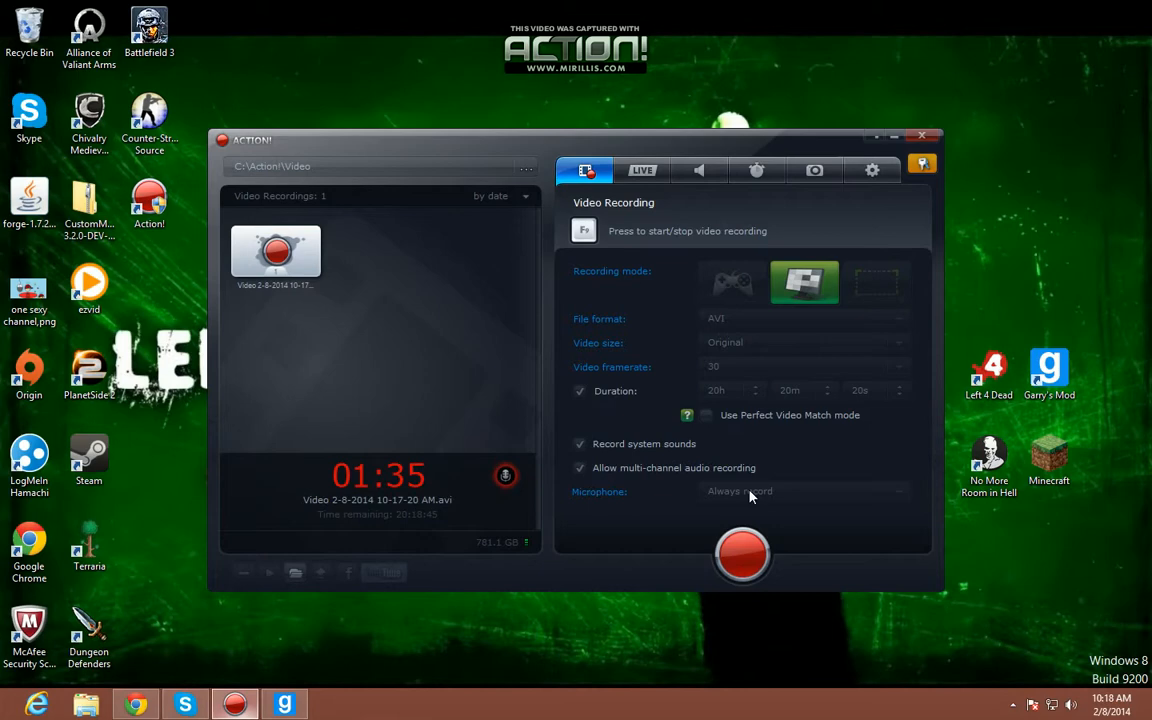
mouse_move(768, 480)
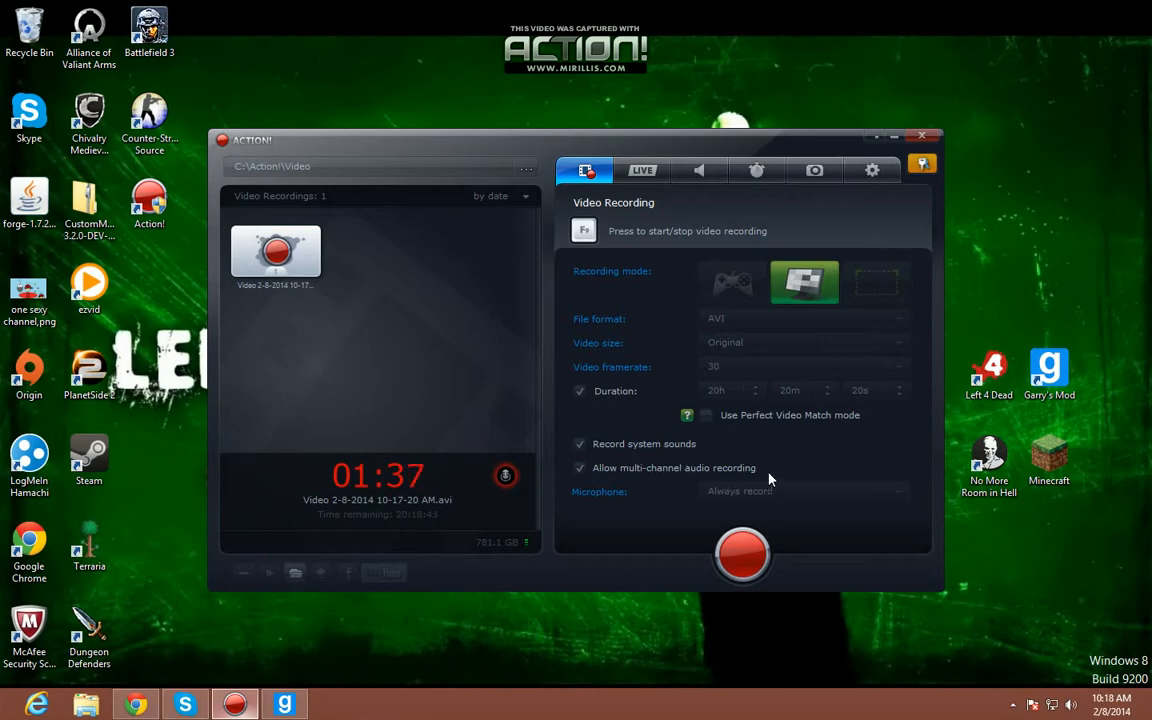
mouse_move(504, 476)
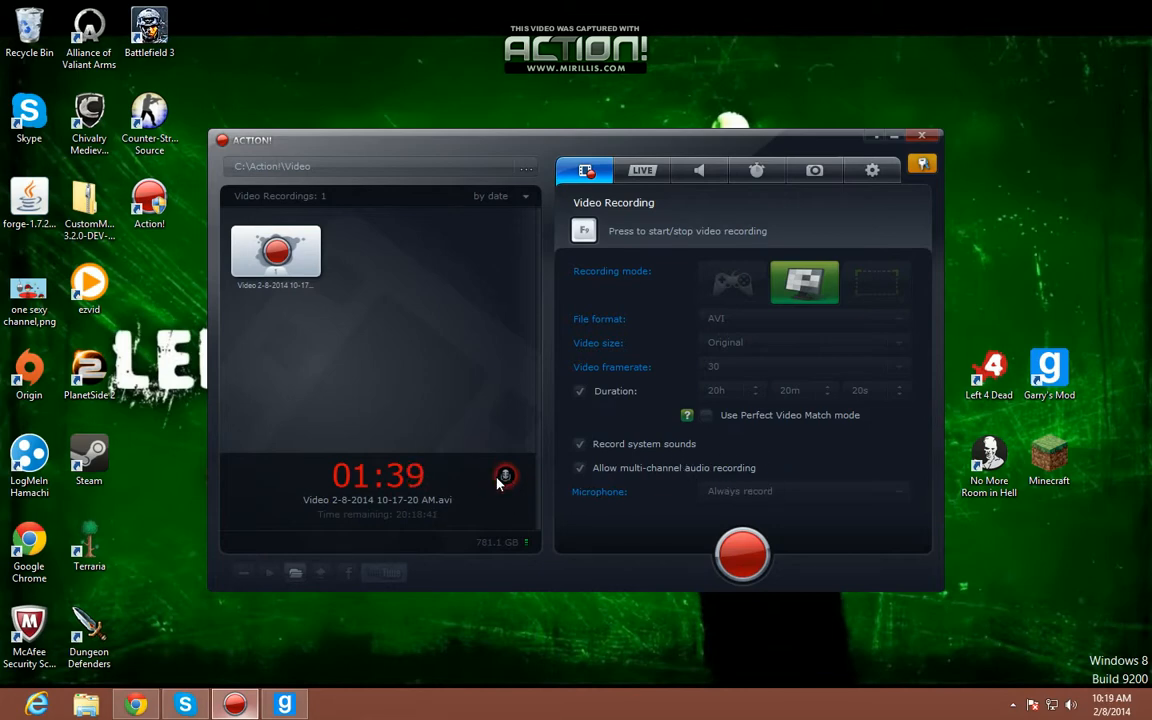